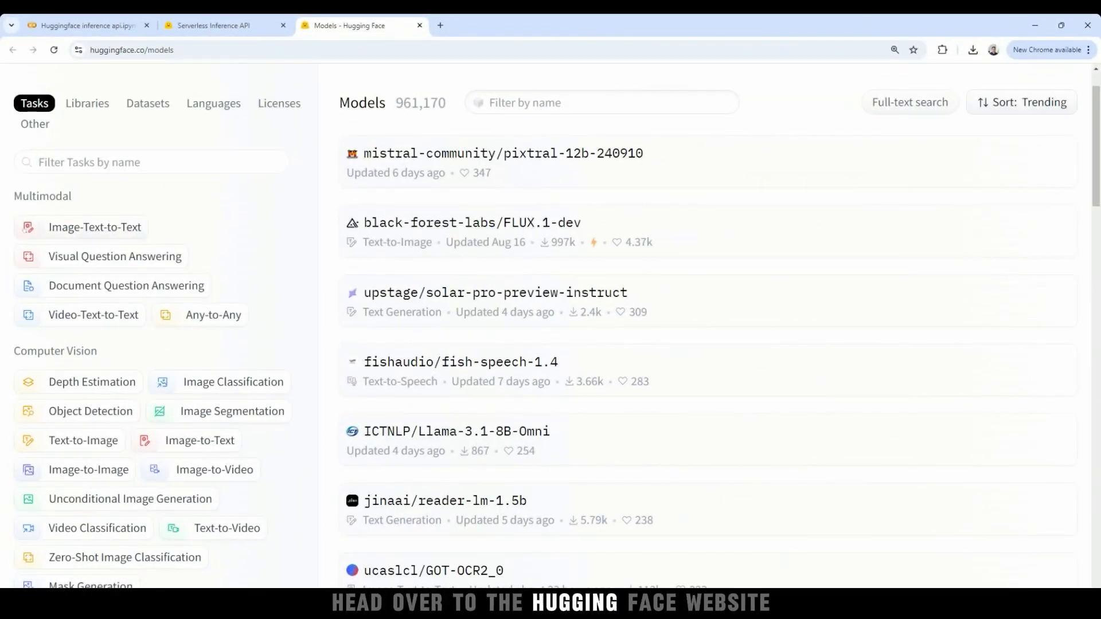
# - Filter the models list to the Image-to-Text task under Computer Vision
pyautogui.scroll(-3)
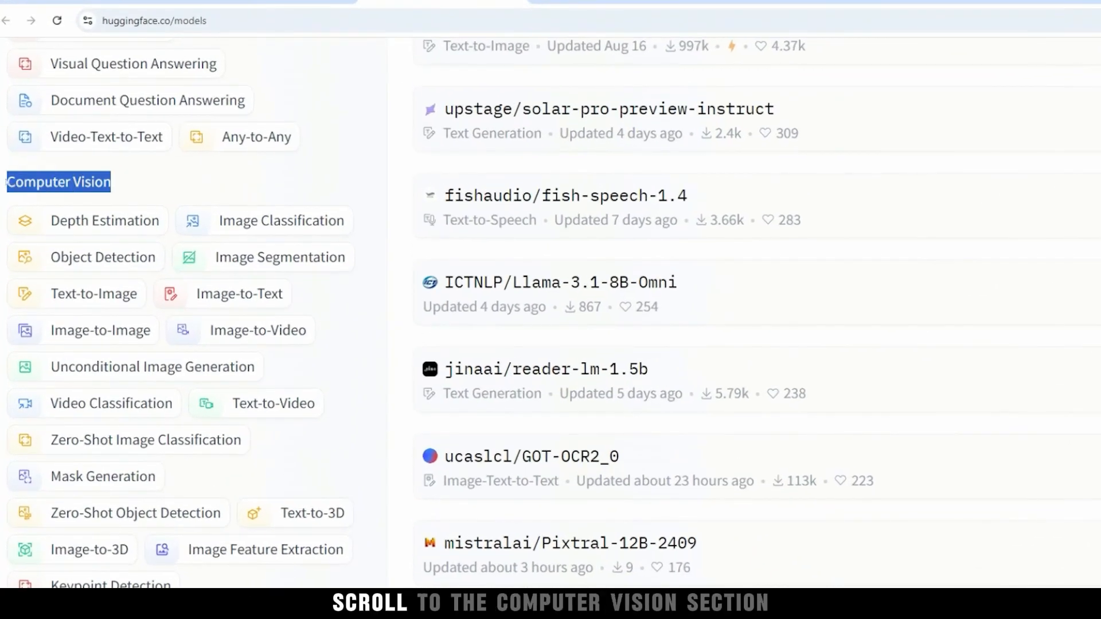
pyautogui.click(240, 294)
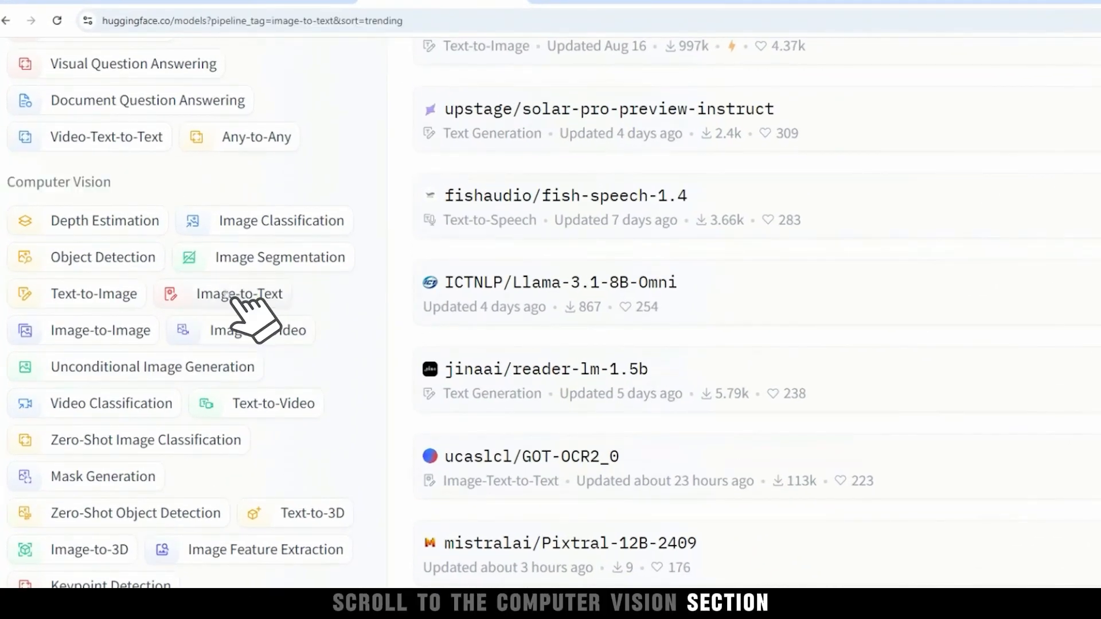
pyautogui.click(239, 294)
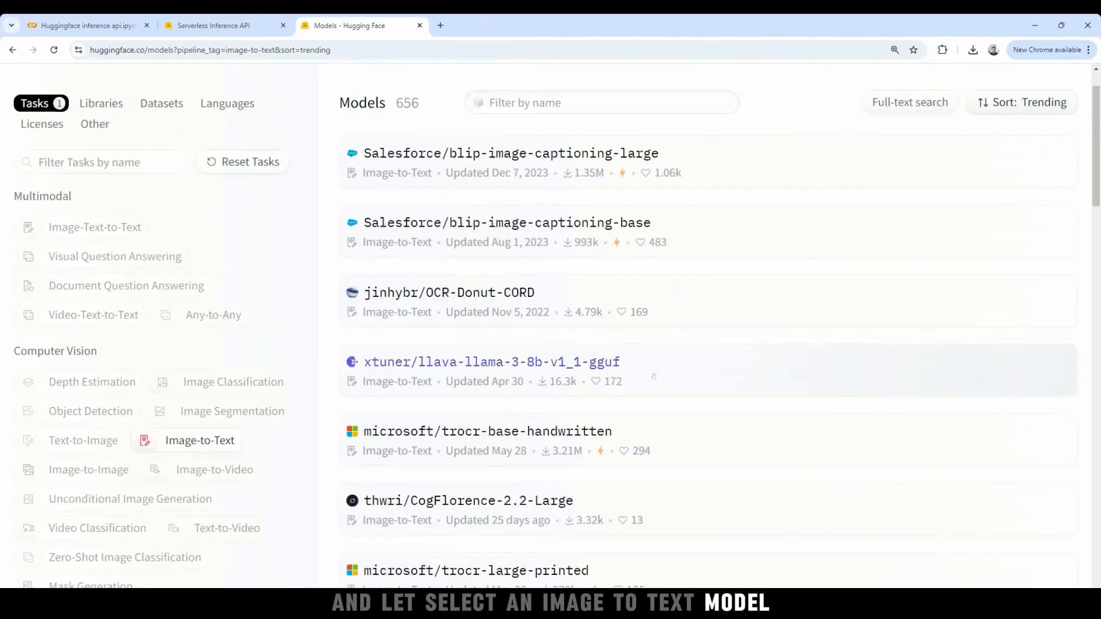
# - Show the serverless Inference API sample code for blip-image-captioning-large and browse language tabs
pyautogui.click(510, 153)
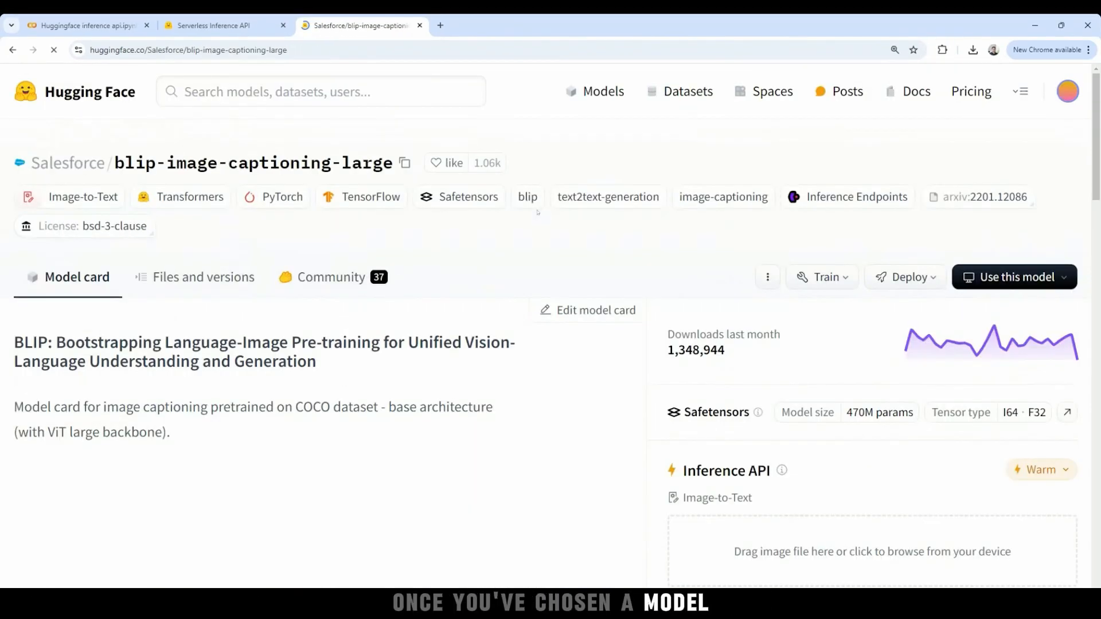
pyautogui.click(904, 277)
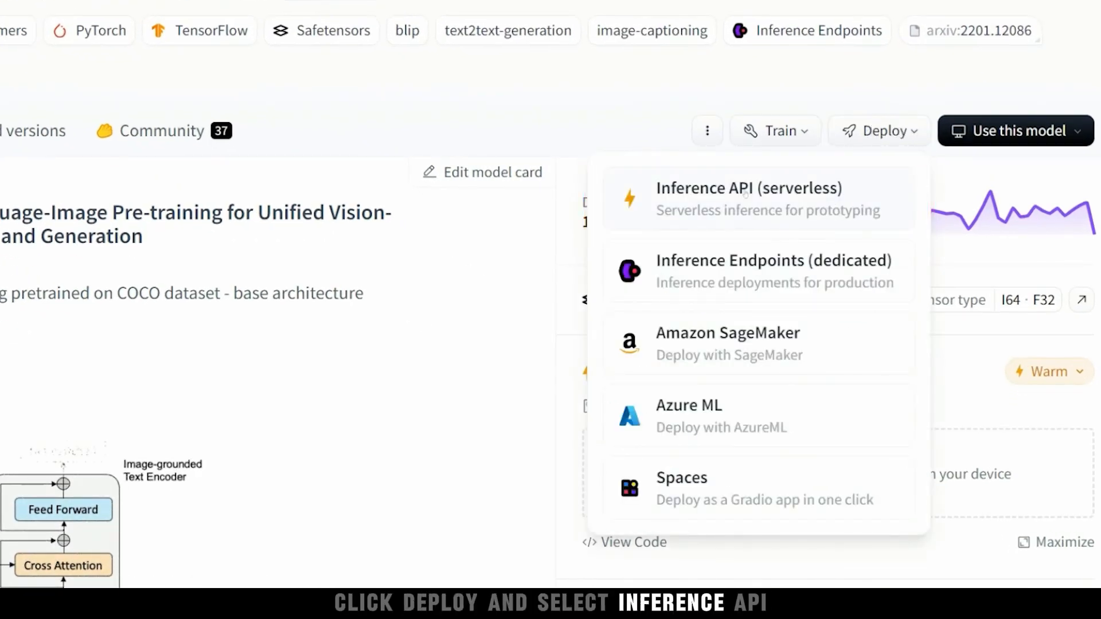
pyautogui.click(751, 199)
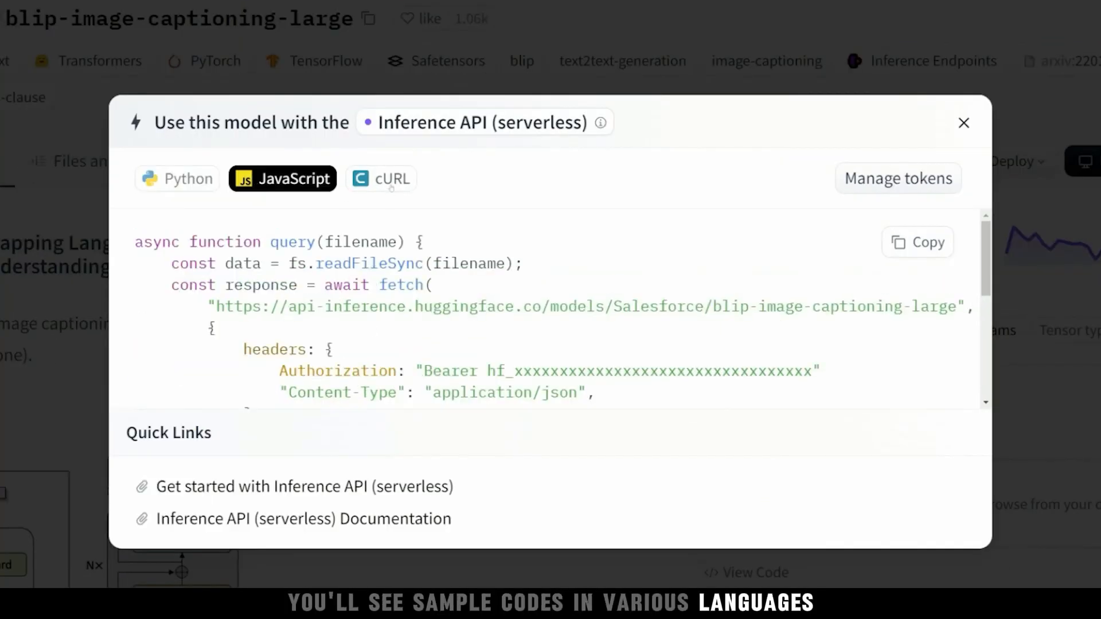
pyautogui.click(177, 177)
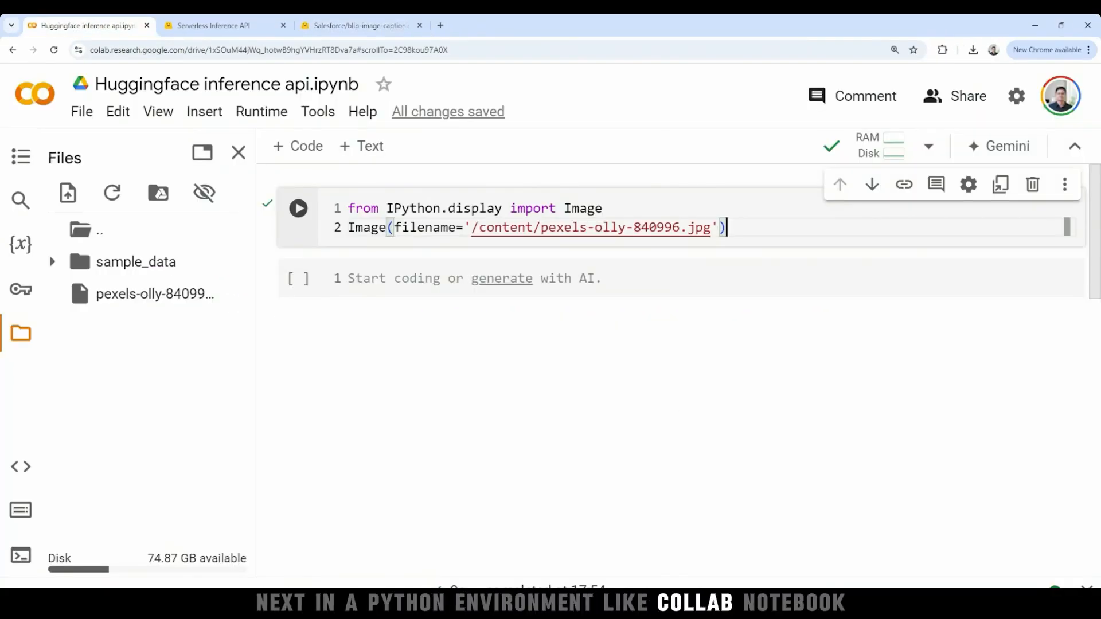
# - Run the Colab cell displaying /content/pexels-olly-840996.jpg
pyautogui.click(298, 208)
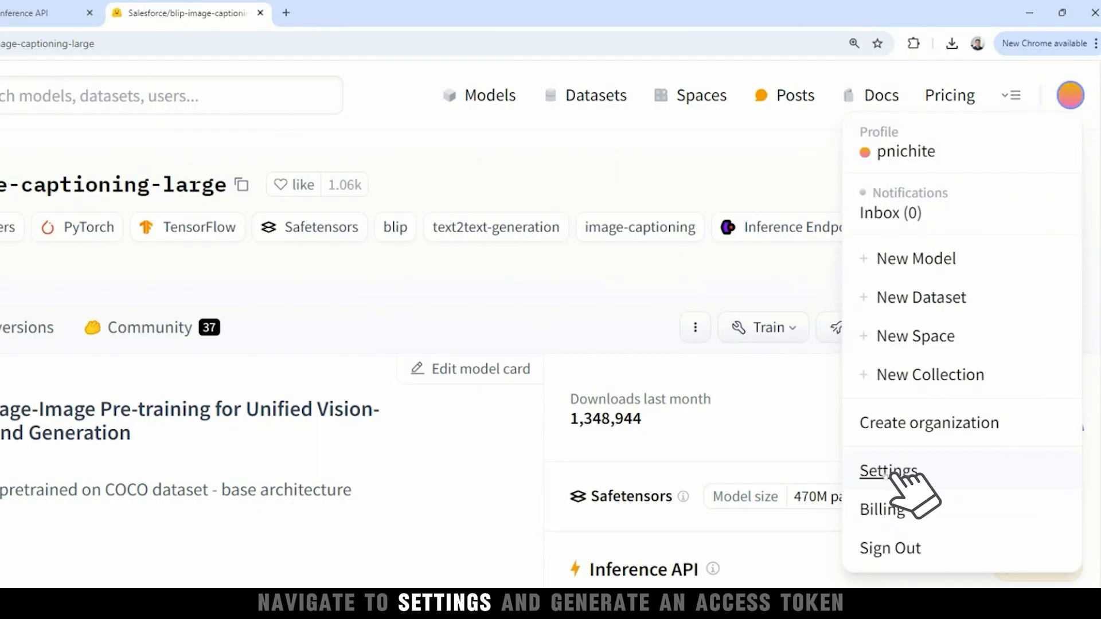
# - Create a read-only access token named yt_tutorial and copy its value
pyautogui.click(888, 470)
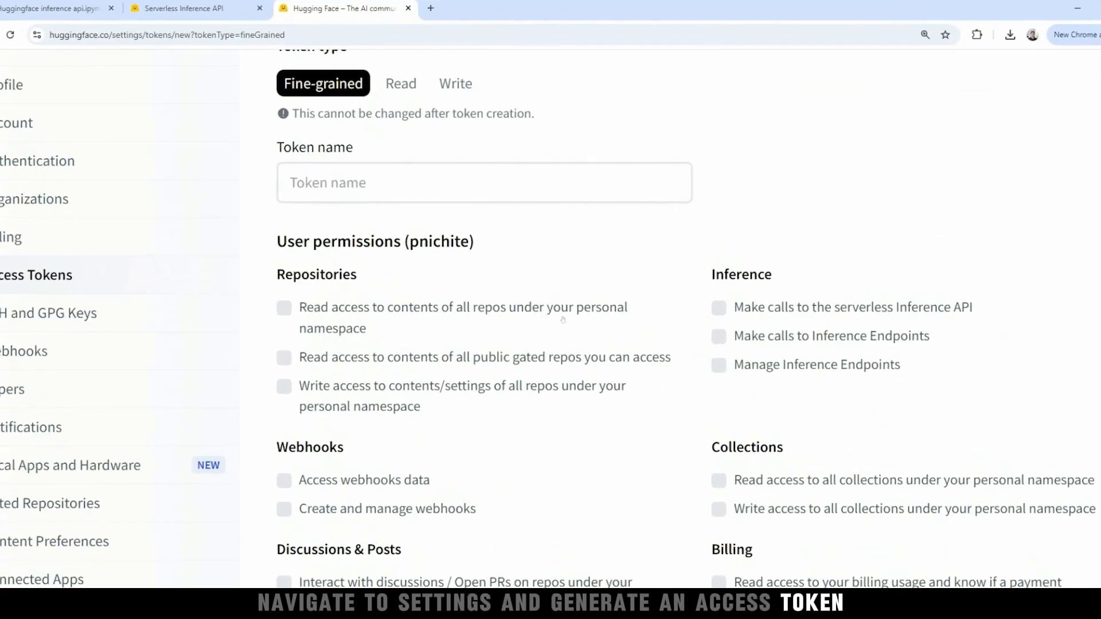
pyautogui.click(400, 83)
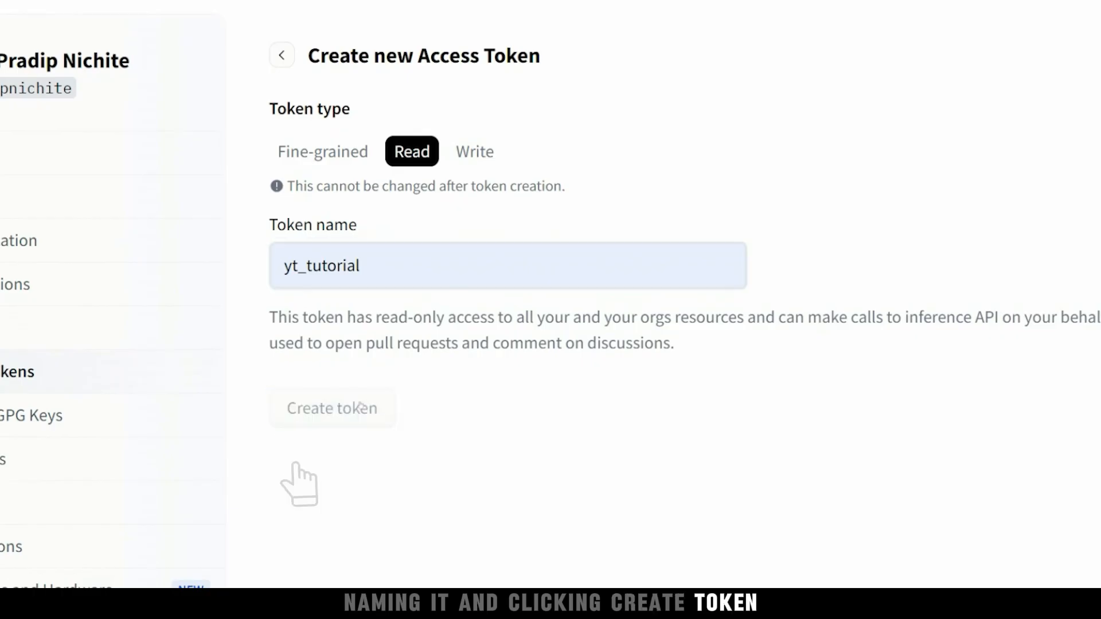
pyautogui.click(331, 407)
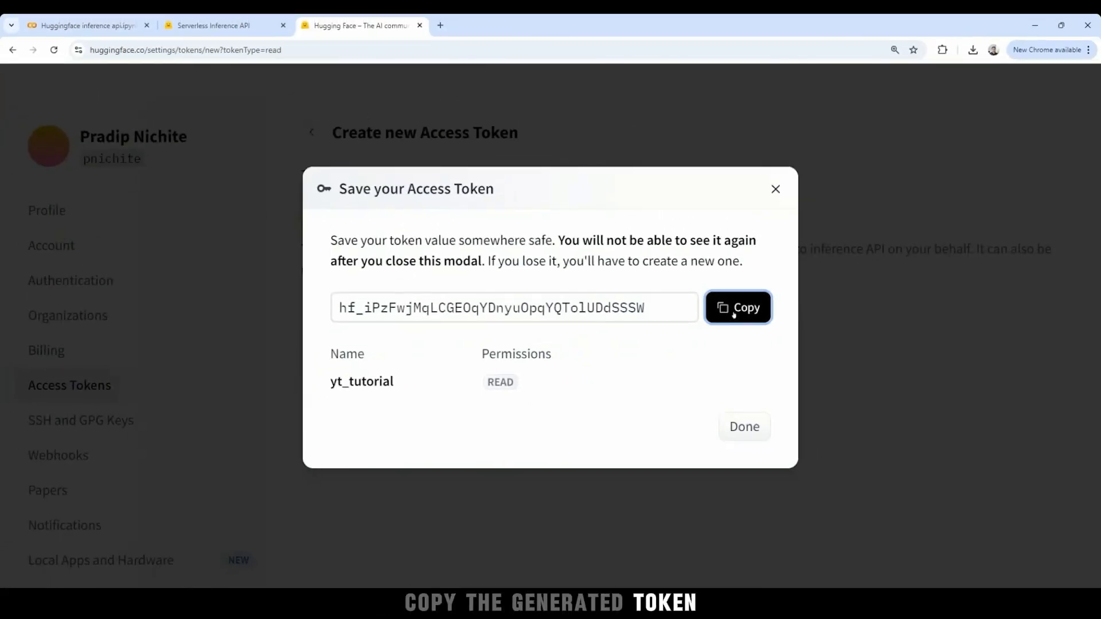
pyautogui.click(84, 25)
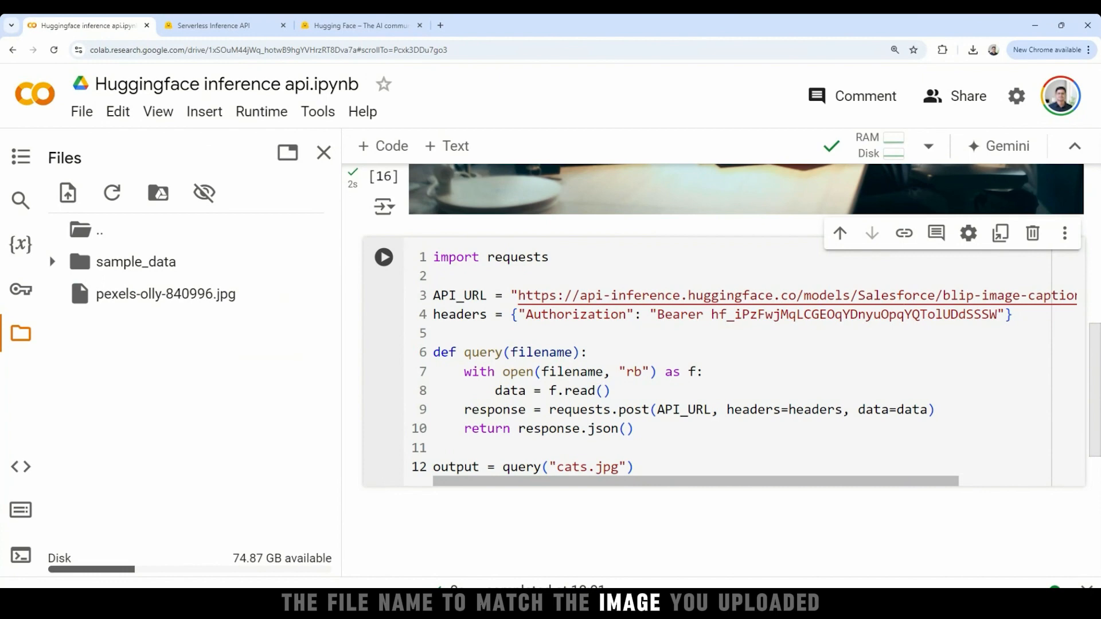
# - Point the captioning request at /content/pexels-olly-840996.jpg and run the cell
pyautogui.write('/content/pexels-olly-840996.jpg')
pyautogui.write('output')
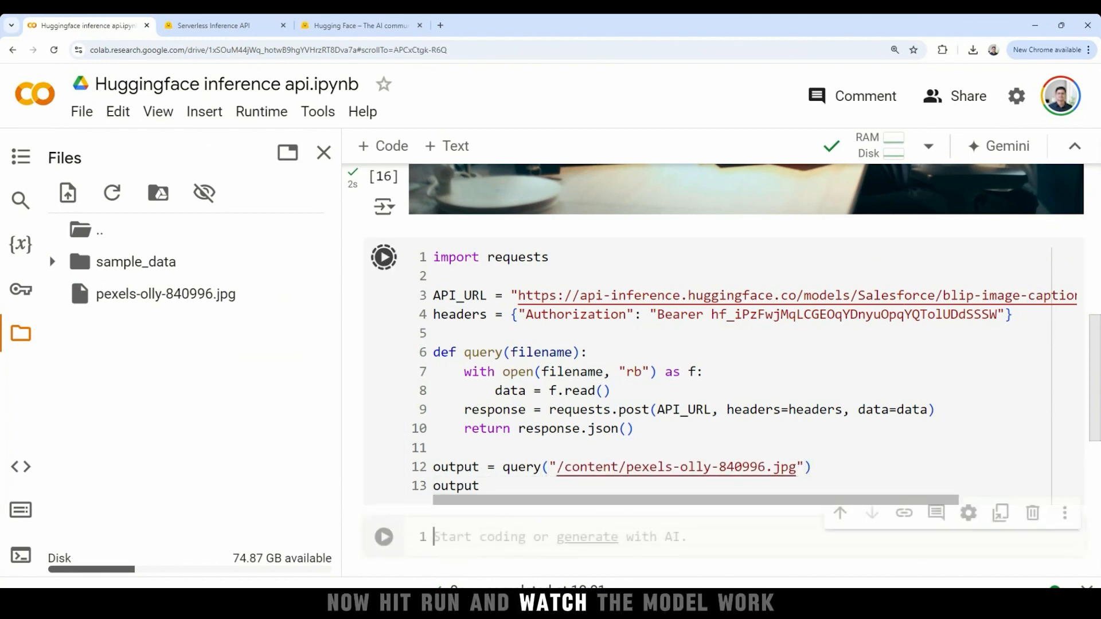
pyautogui.click(384, 256)
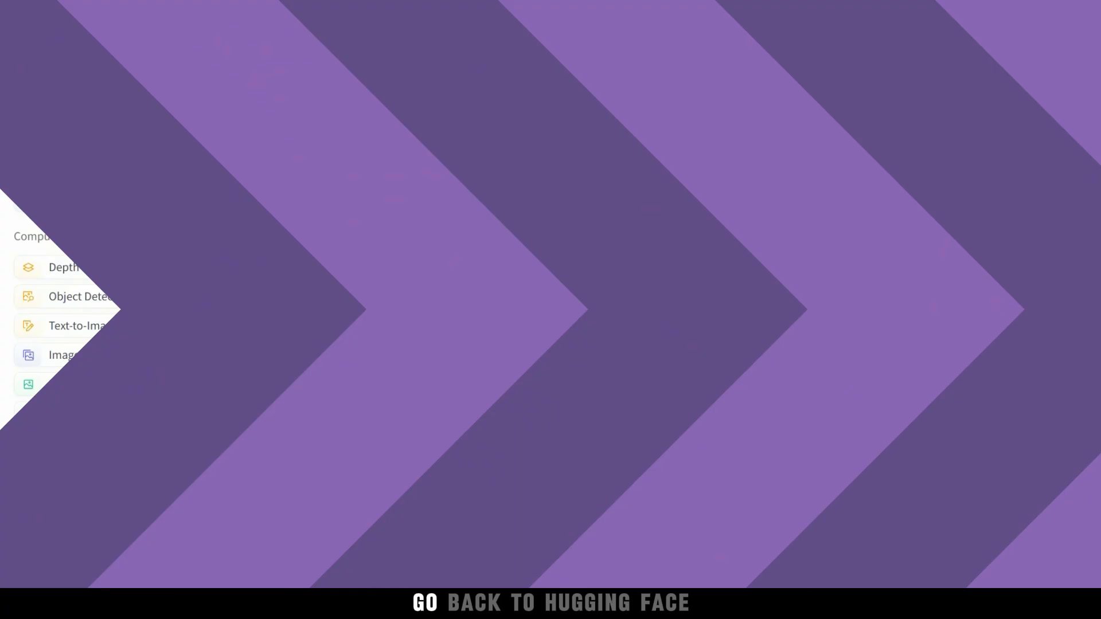
# - Filter to Question Answering and copy roberta-base-squad2's Python Inference API code
pyautogui.scroll(-3)
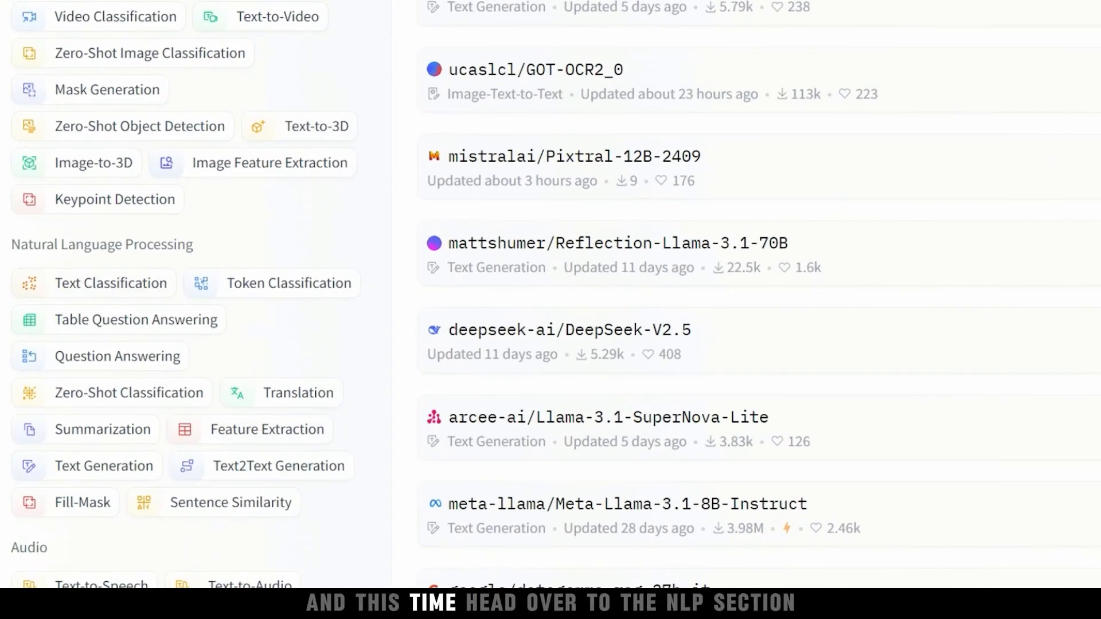
pyautogui.scroll(-3)
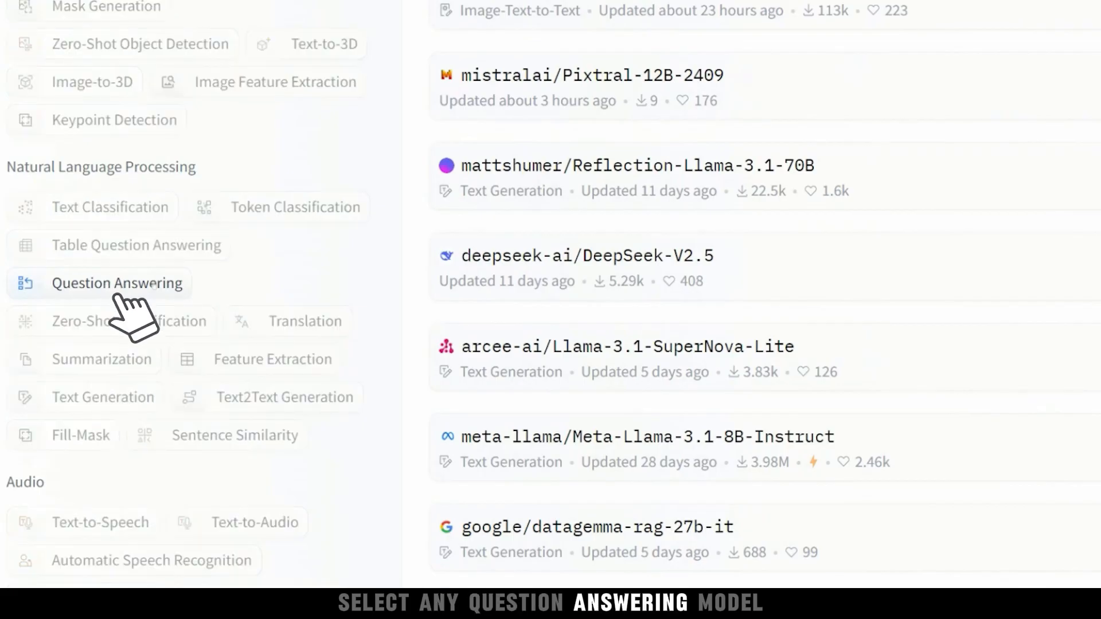
pyautogui.click(117, 283)
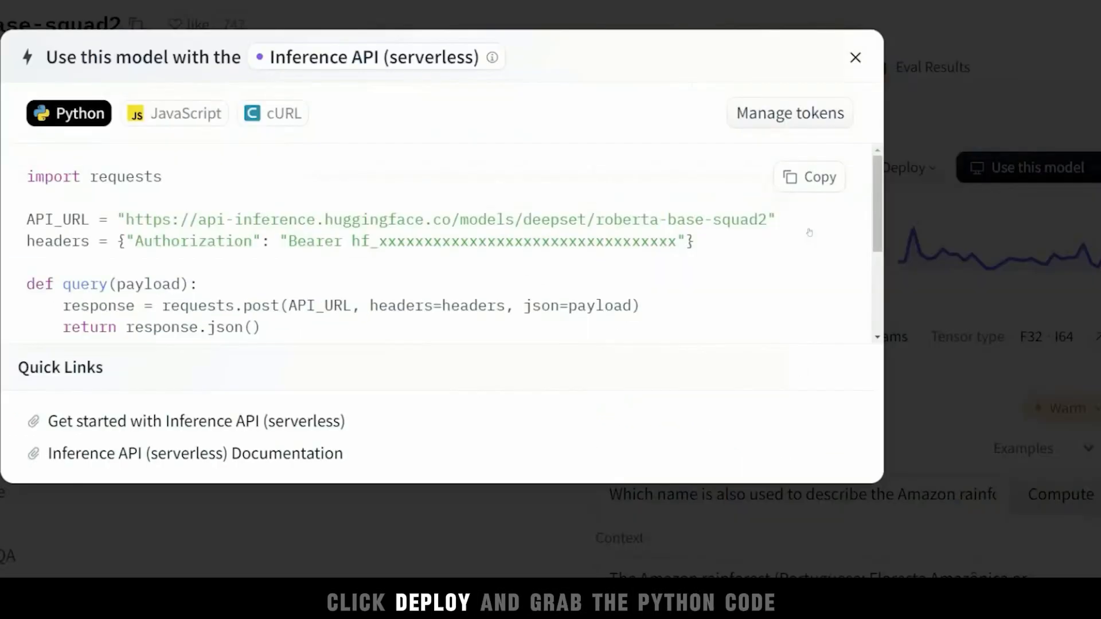
pyautogui.click(808, 176)
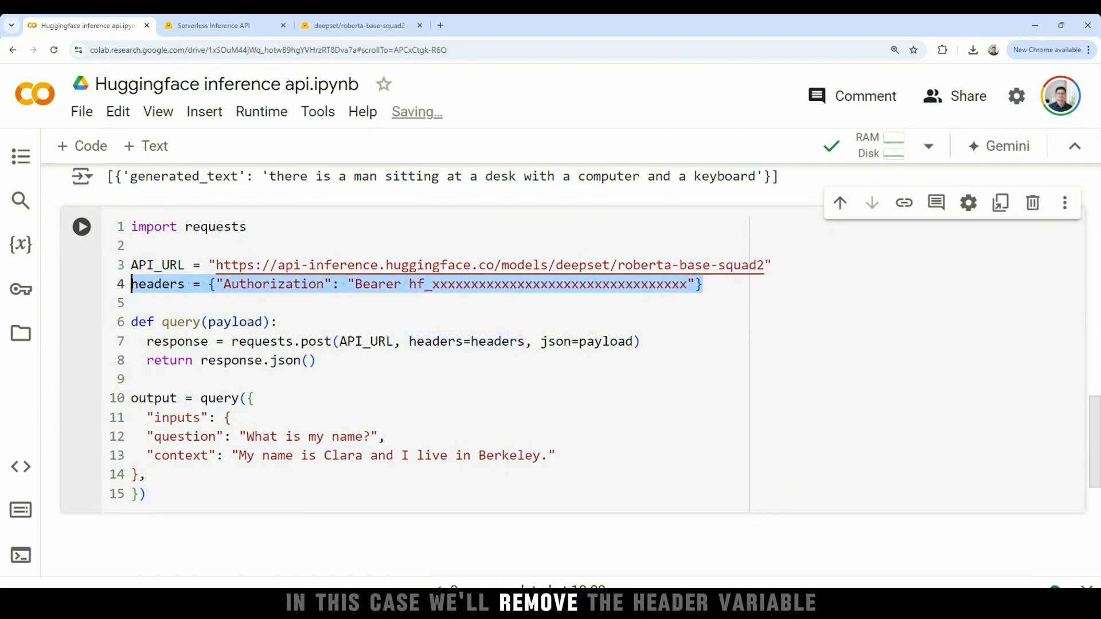
# - Delete the redundant headers line from the pasted question-answering cell
pyautogui.press('Delete')
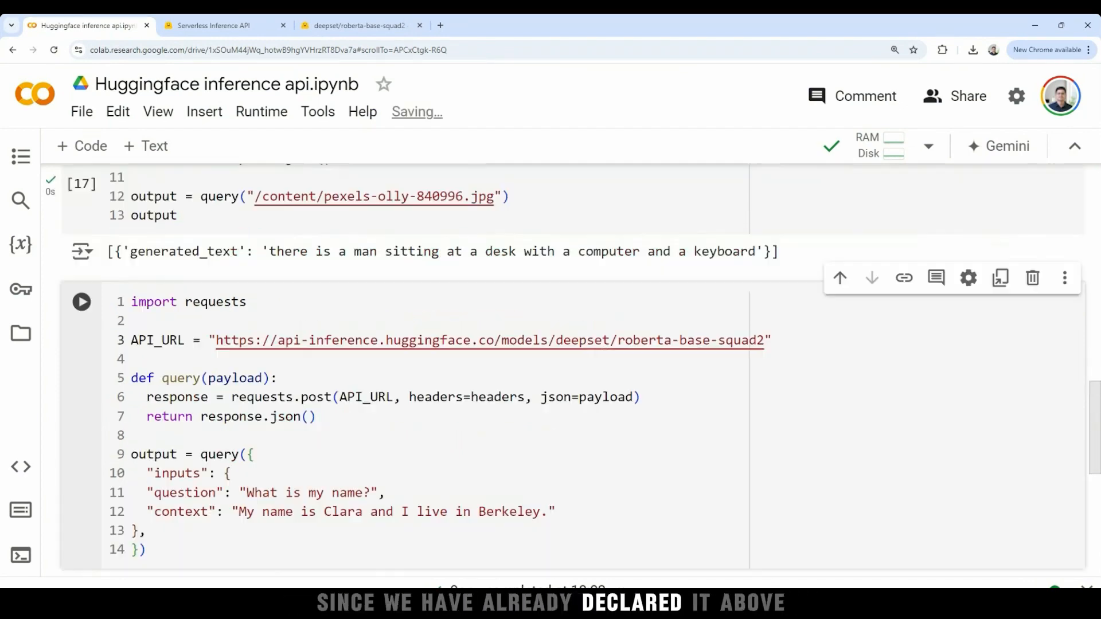
pyautogui.scroll(-3)
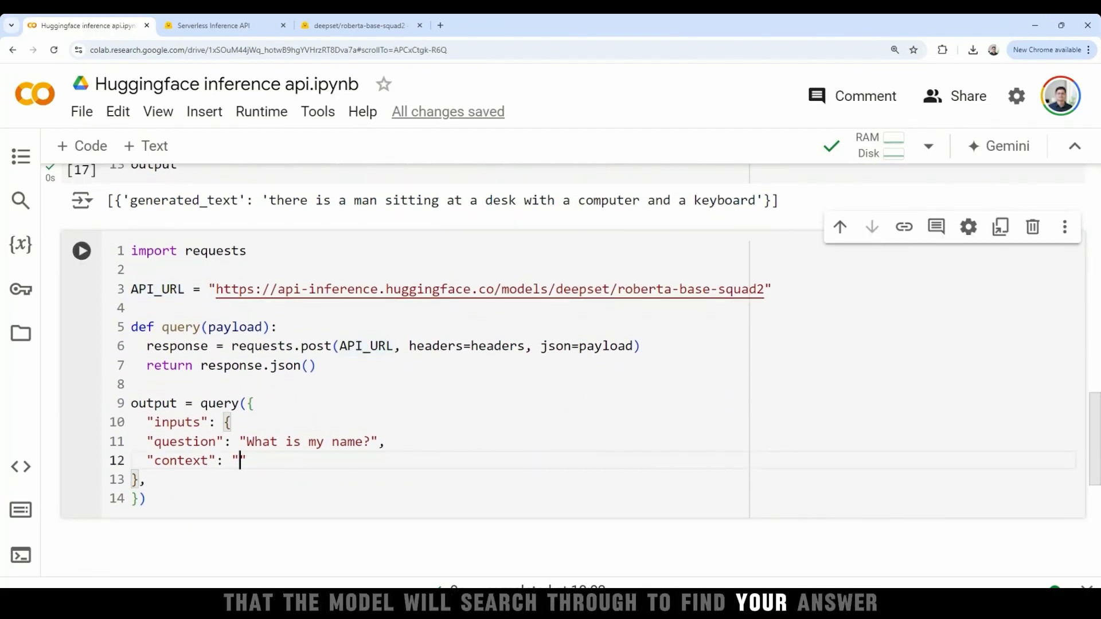
# - Set the context to 'My name is Pradip and I am from India', run, and highlight the answer
pyautogui.write('My name is P')
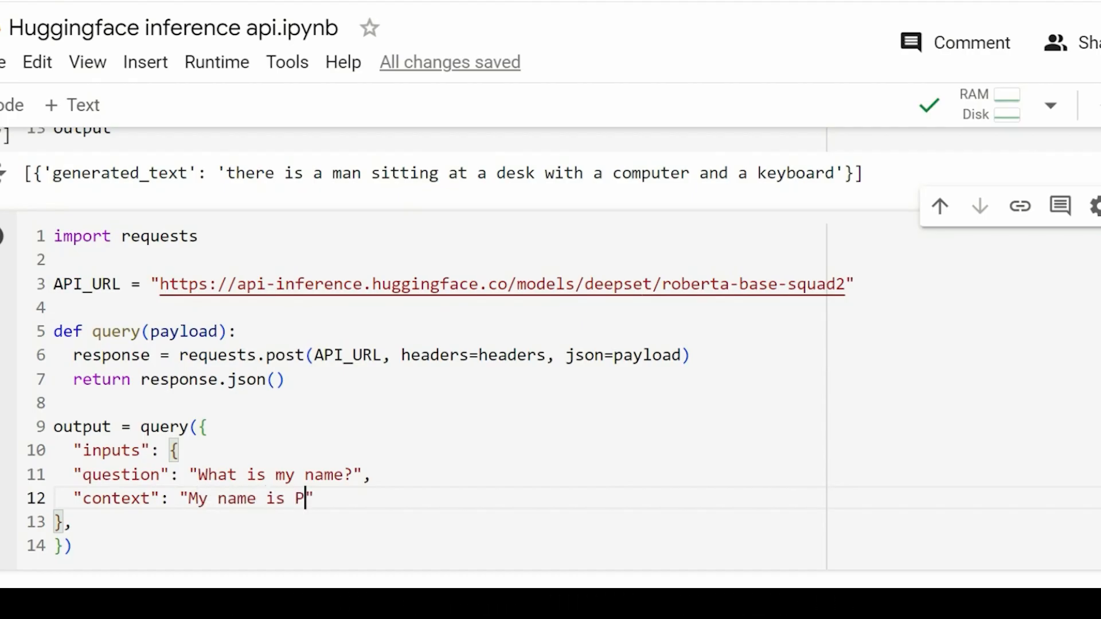
pyautogui.write('radip and I am from India')
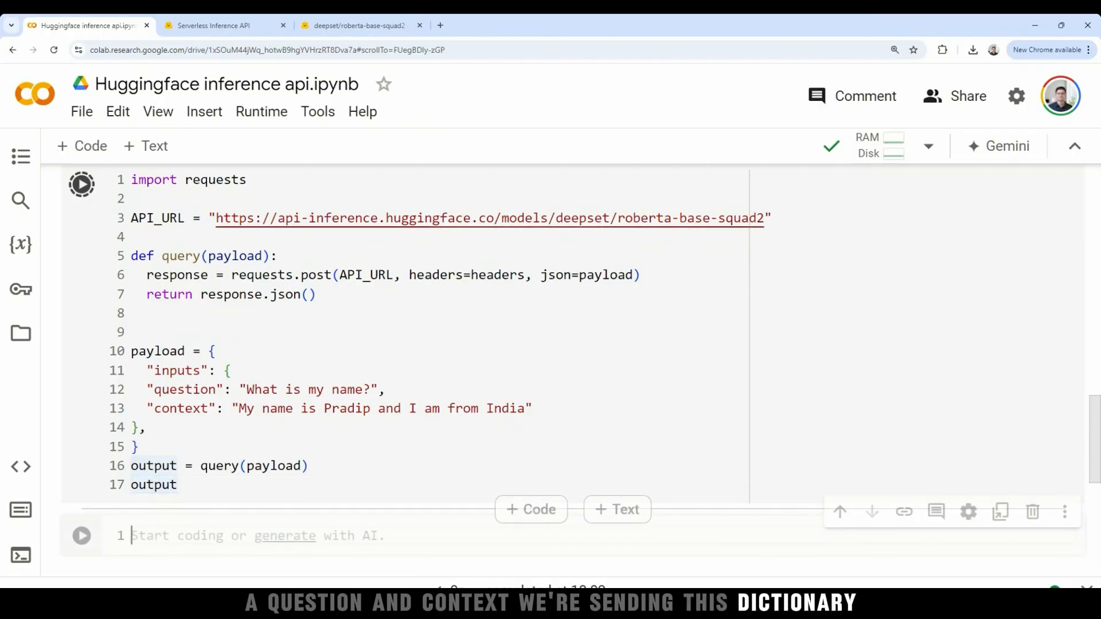
pyautogui.click(82, 185)
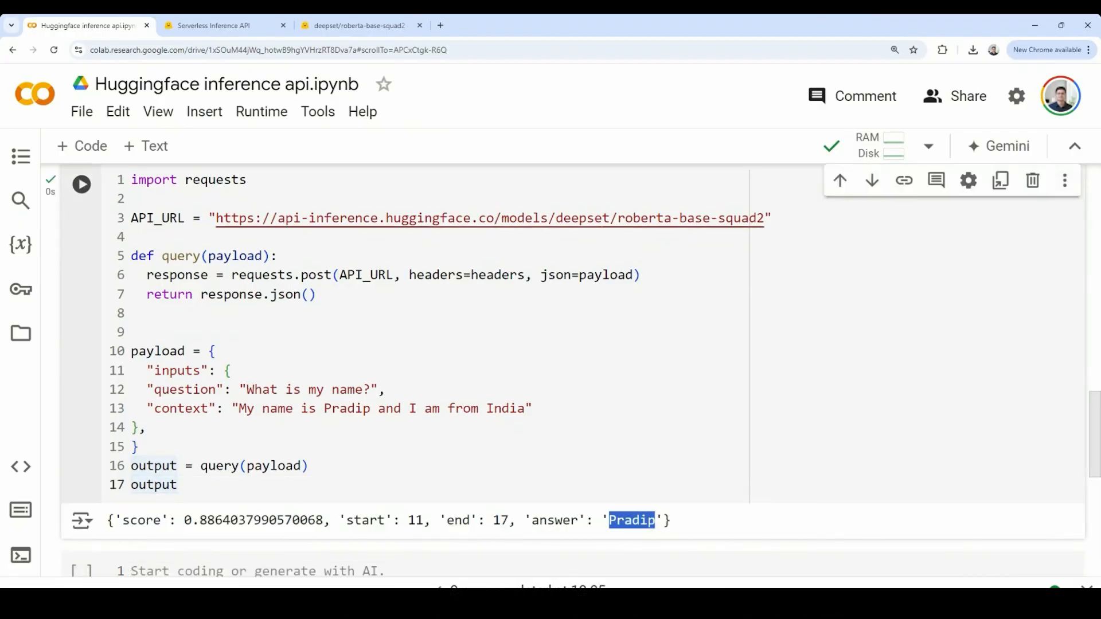
pyautogui.moveTo(235, 407); pyautogui.dragTo(532, 407)
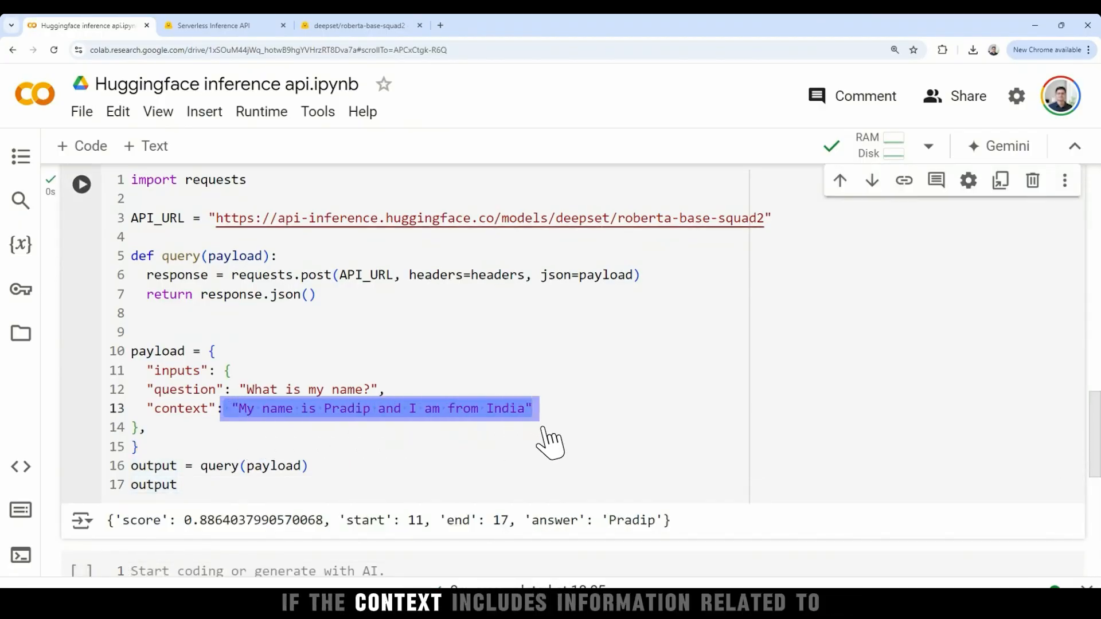